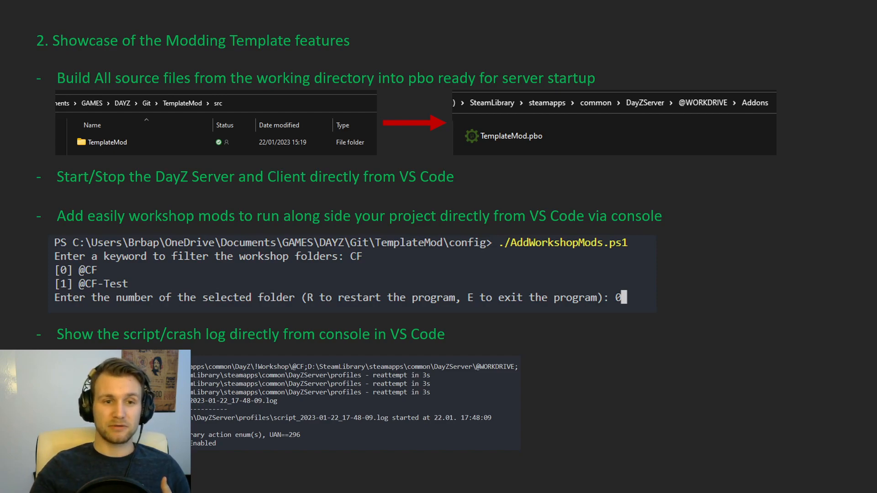
pyautogui.moveTo(598, 155)
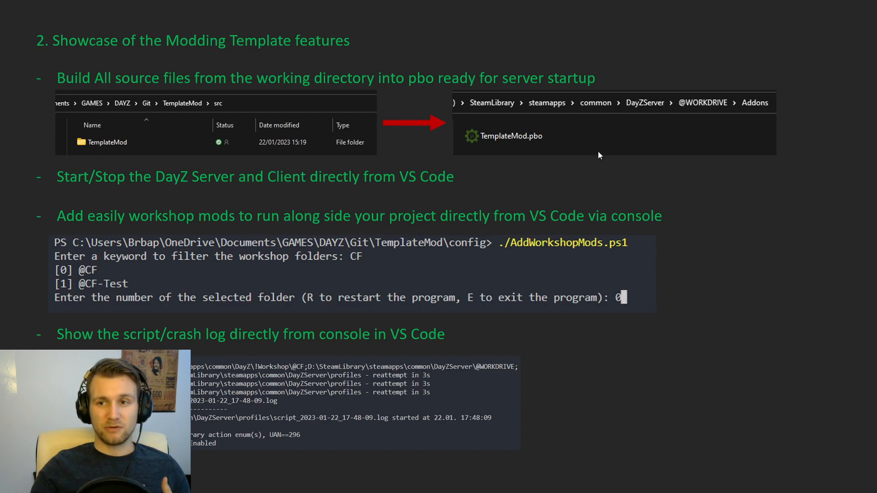
pyautogui.moveTo(639, 116)
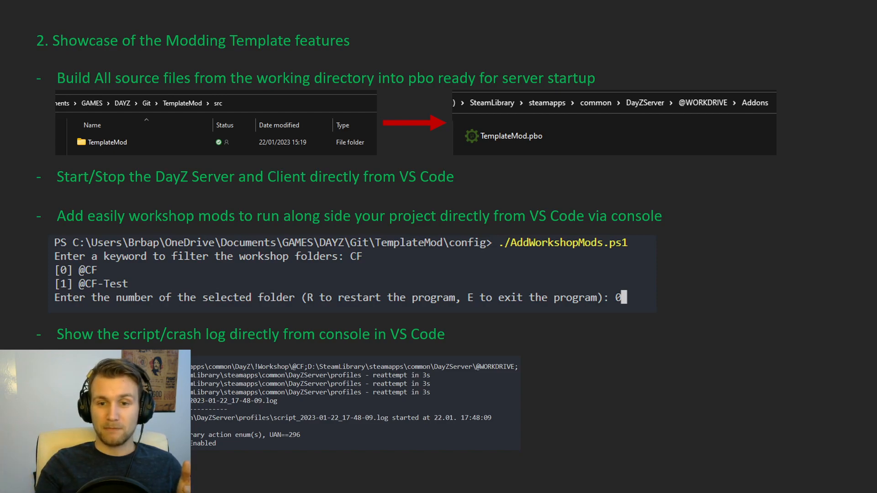
pyautogui.moveTo(138, 236)
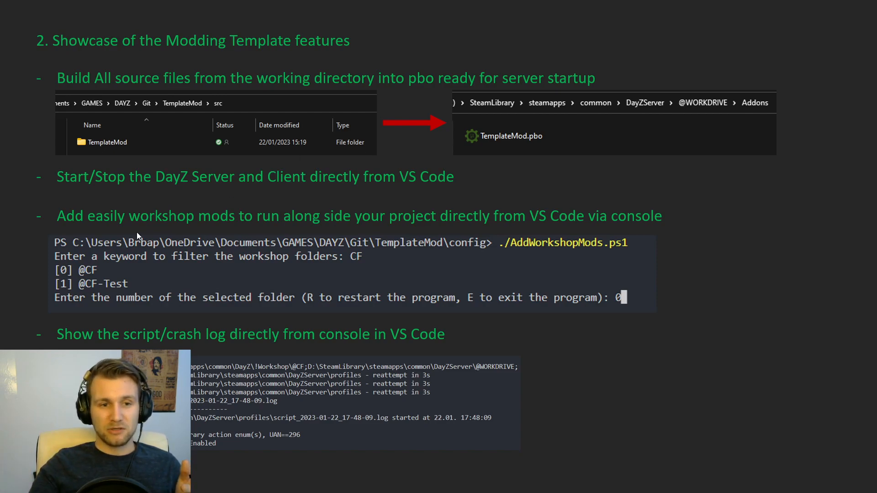
pyautogui.moveTo(188, 266)
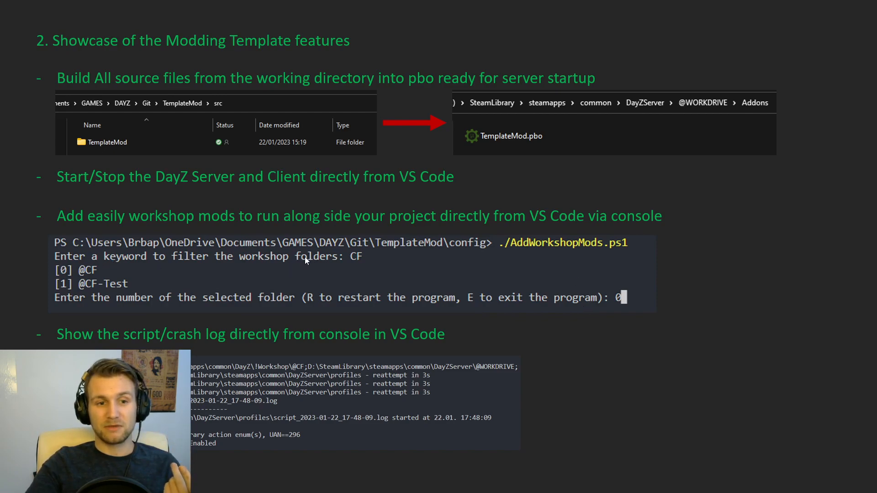
pyautogui.moveTo(92, 274)
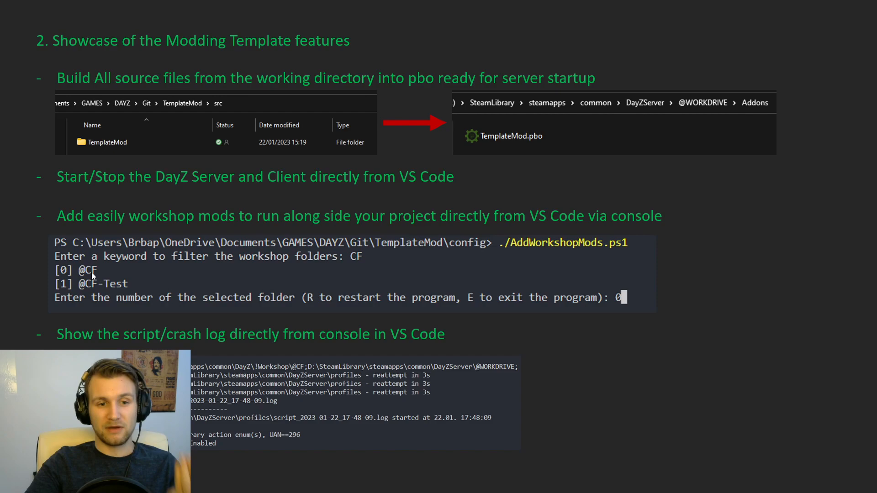